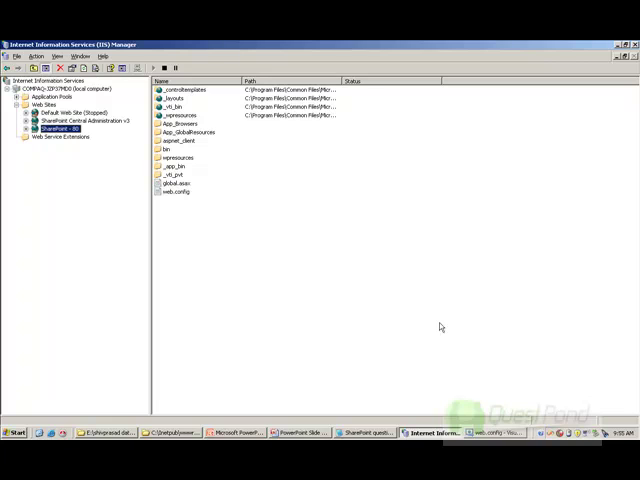
mouse_move(327, 261)
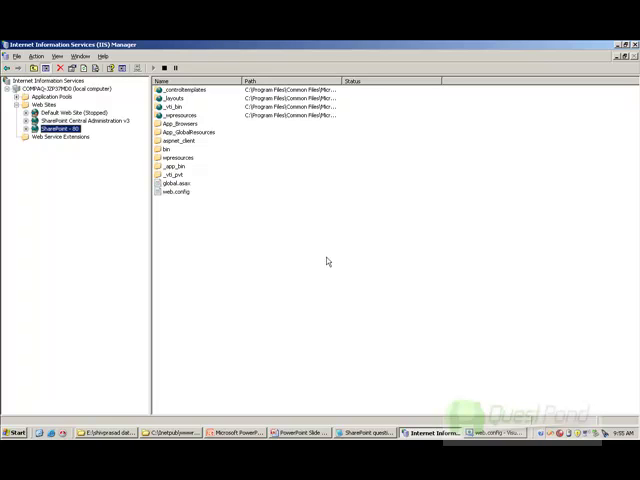
Step: Browse the Central Administration and SharePoint - 80 sites, then view SharePoint - 80's Home Directory properties
click(82, 120)
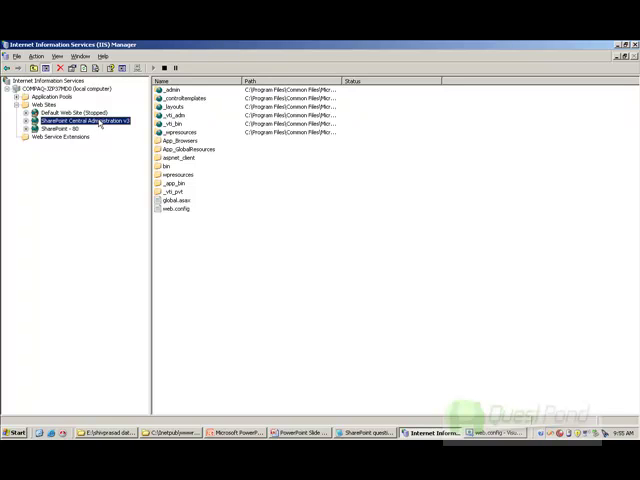
click(60, 129)
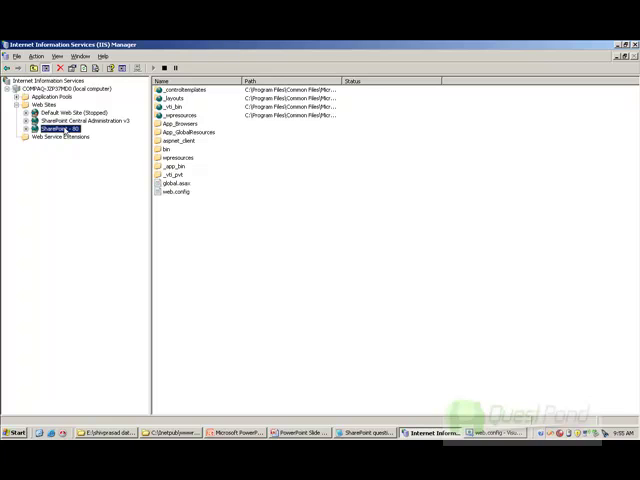
click(80, 120)
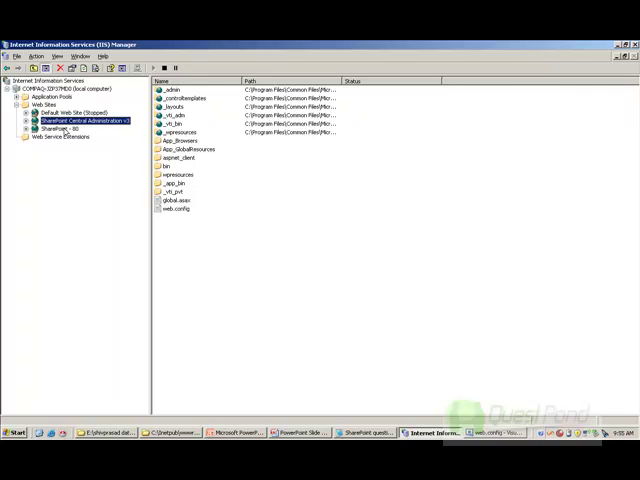
click(55, 128)
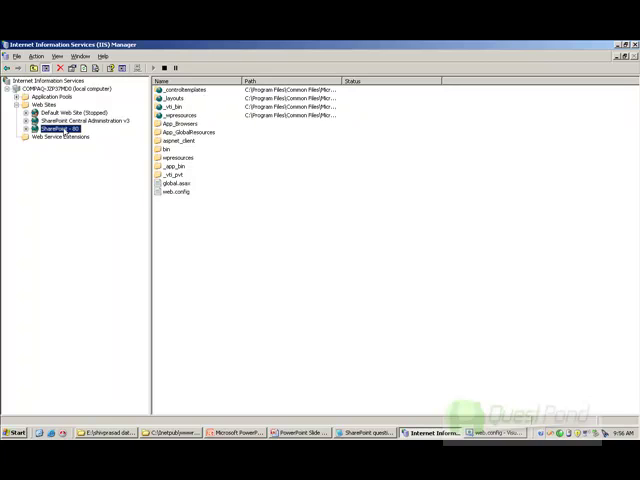
right_click(55, 129)
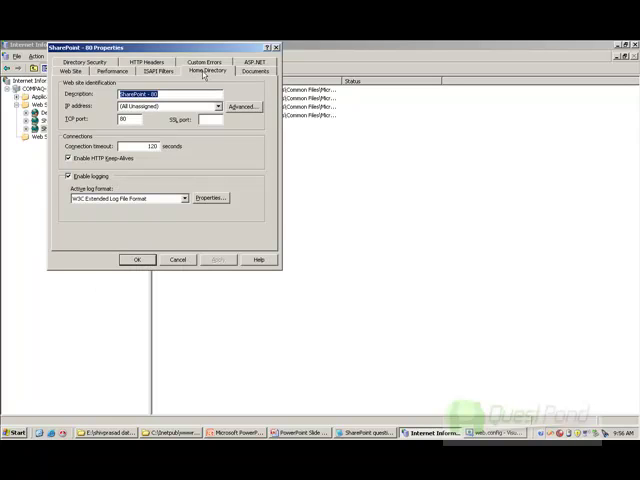
click(207, 69)
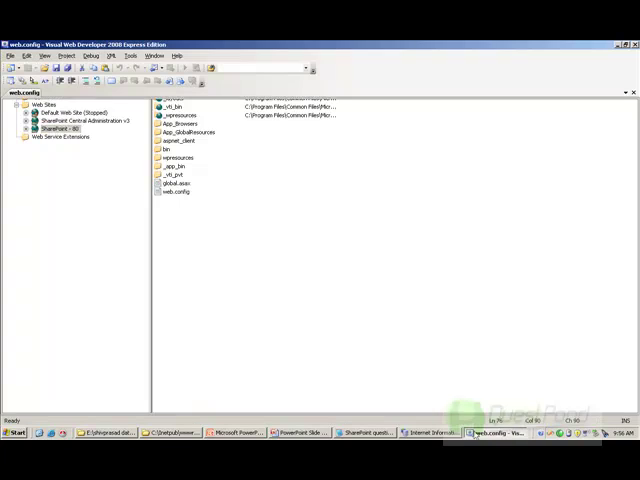
Step: Open the site's web.config, scroll to the httpModules section and select text inside it
double_click(178, 191)
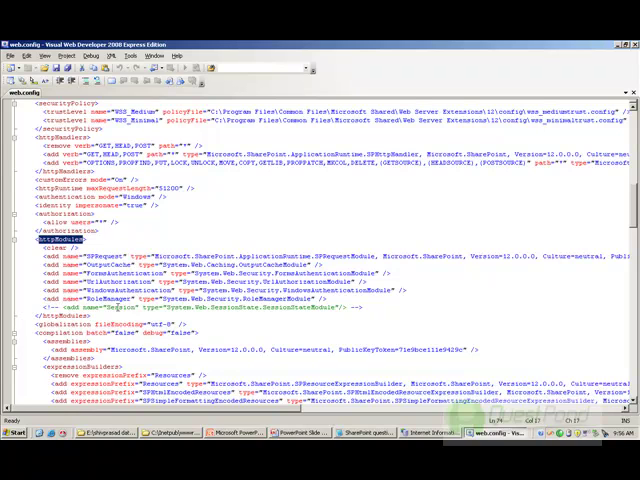
scroll(up, 3)
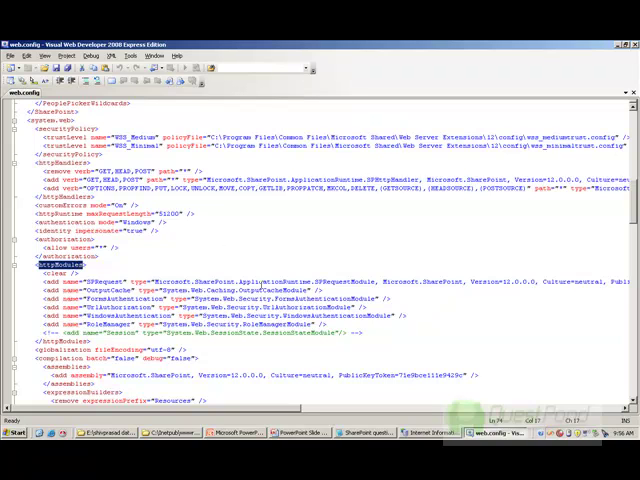
double_click(330, 288)
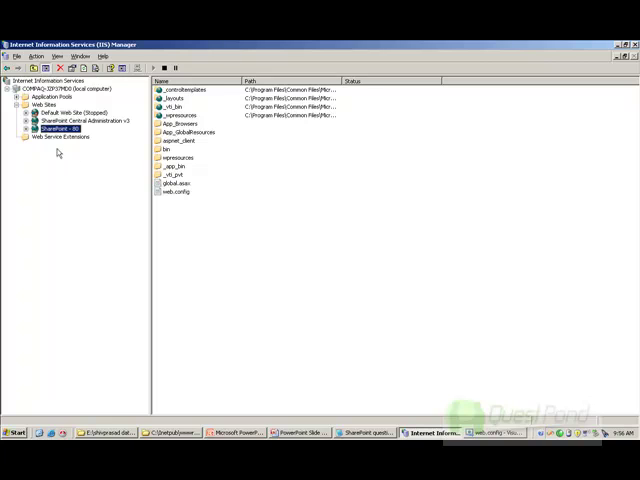
click(75, 112)
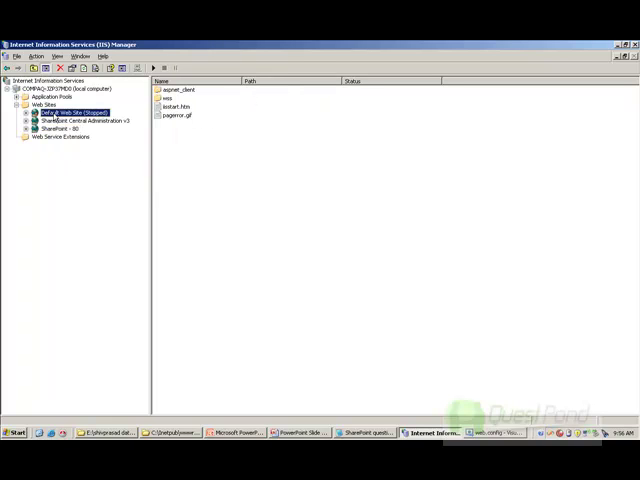
click(62, 129)
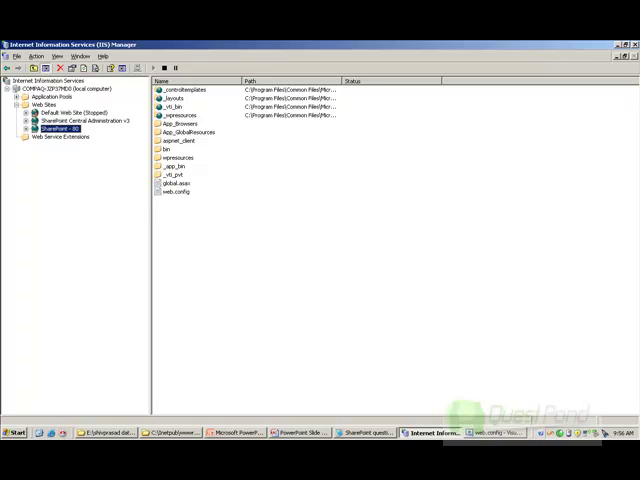
mouse_move(318, 366)
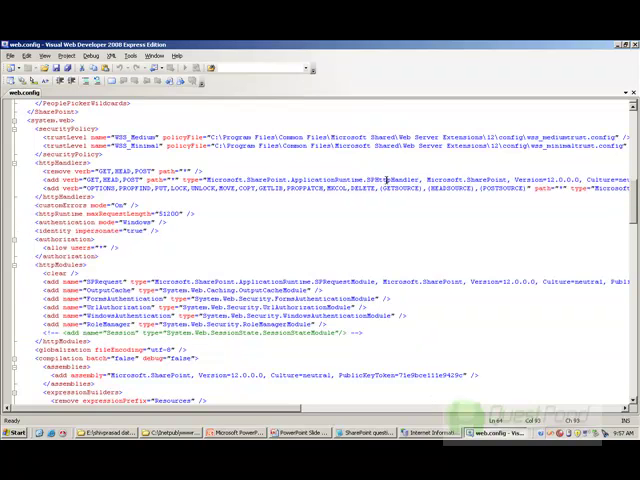
Step: Select the word SPHttpHandler in the httpHandlers add verb line of web.config
double_click(378, 181)
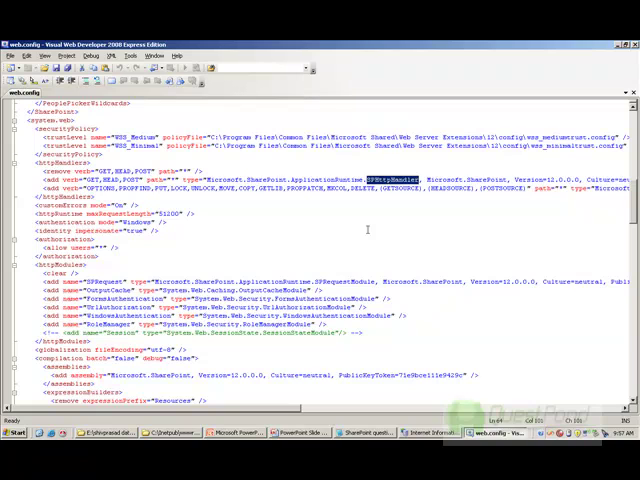